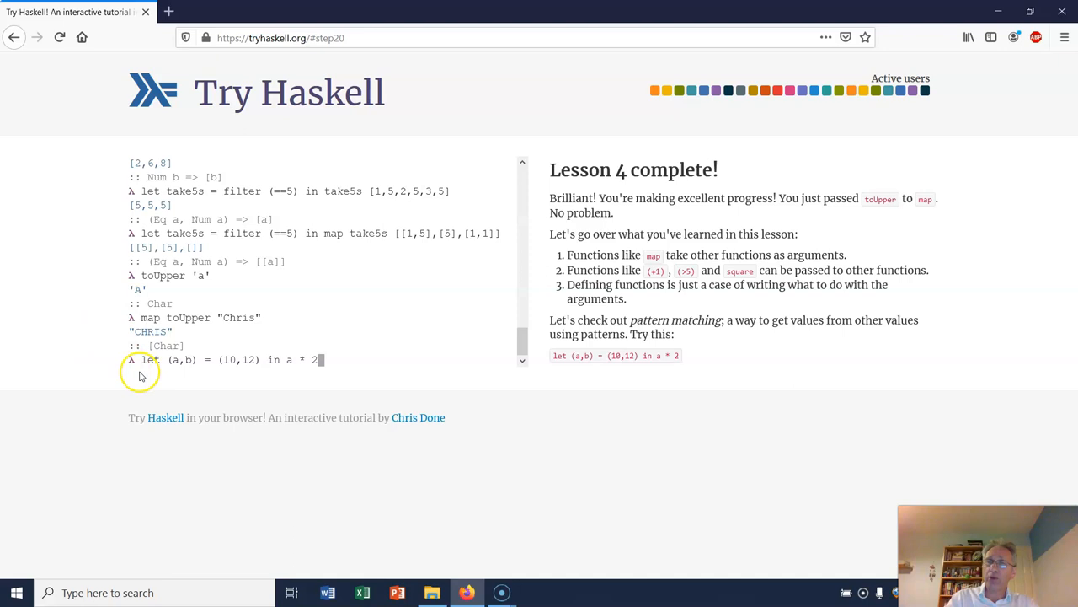
{"action": "mouse_move", "coordinate": [266, 369]}
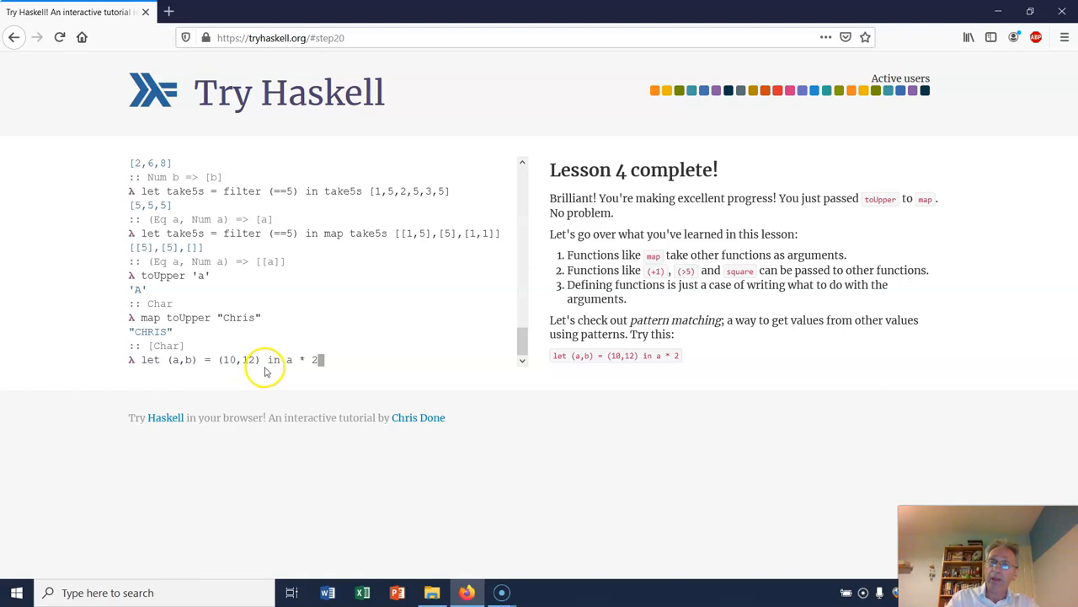
{"action": "mouse_move", "coordinate": [374, 374]}
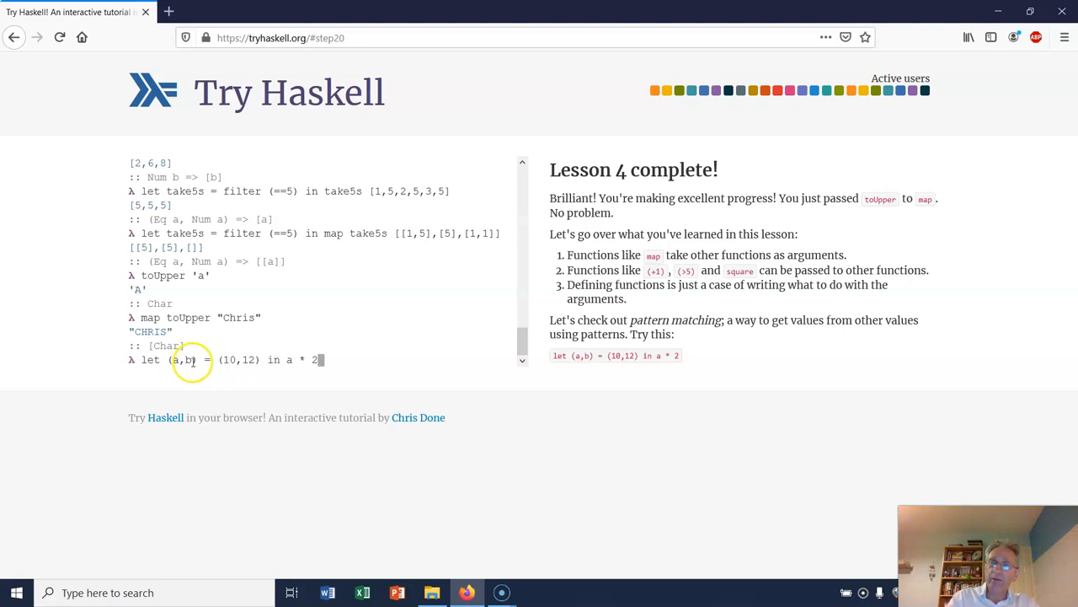
{"action": "mouse_move", "coordinate": [285, 371]}
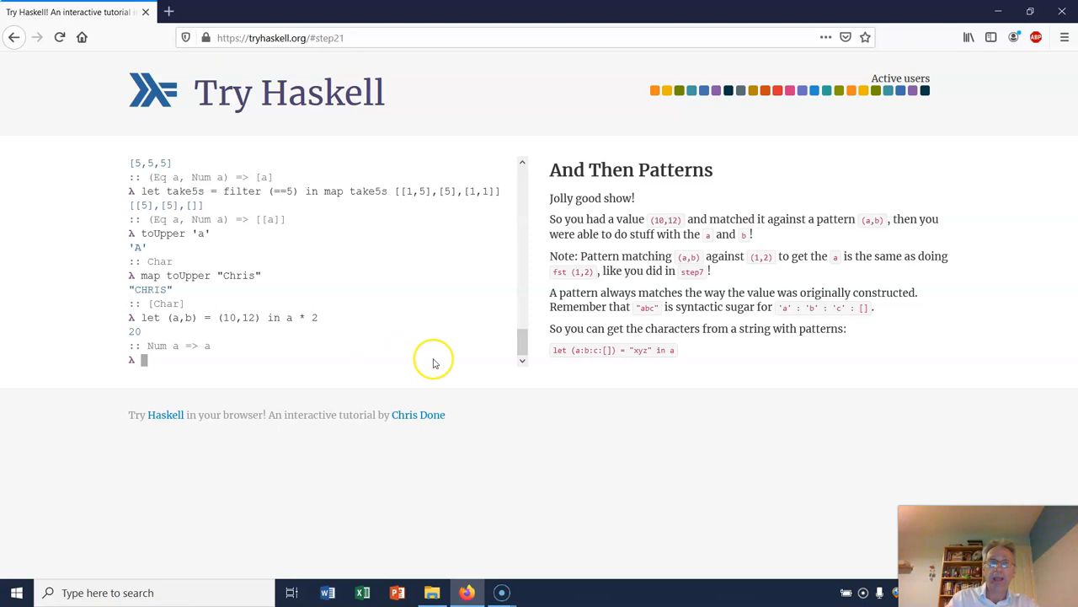
{"action": "mouse_move", "coordinate": [495, 306]}
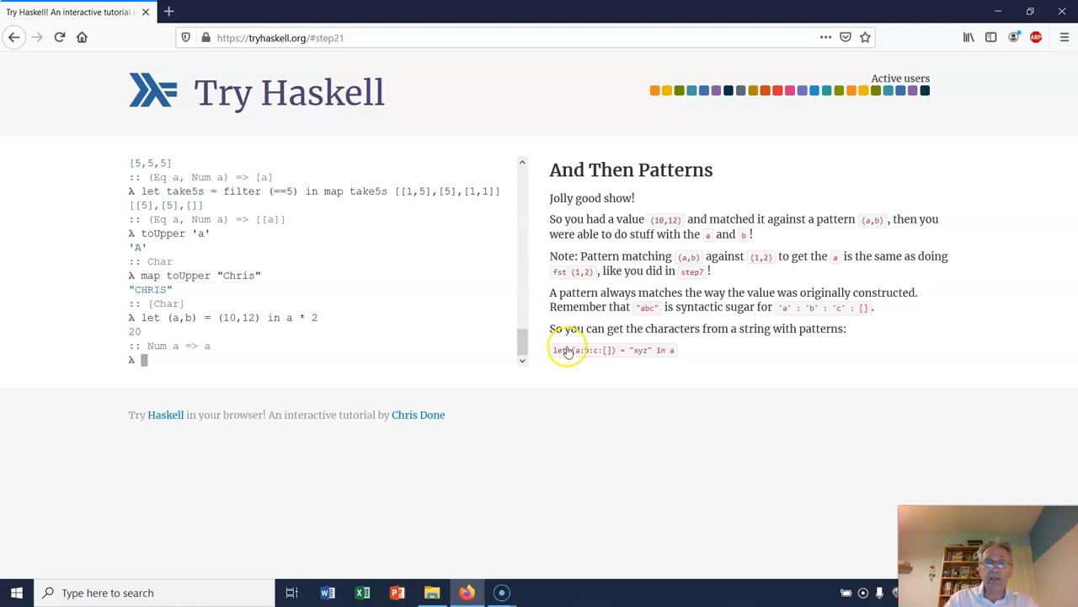
{"action": "mouse_move", "coordinate": [586, 354]}
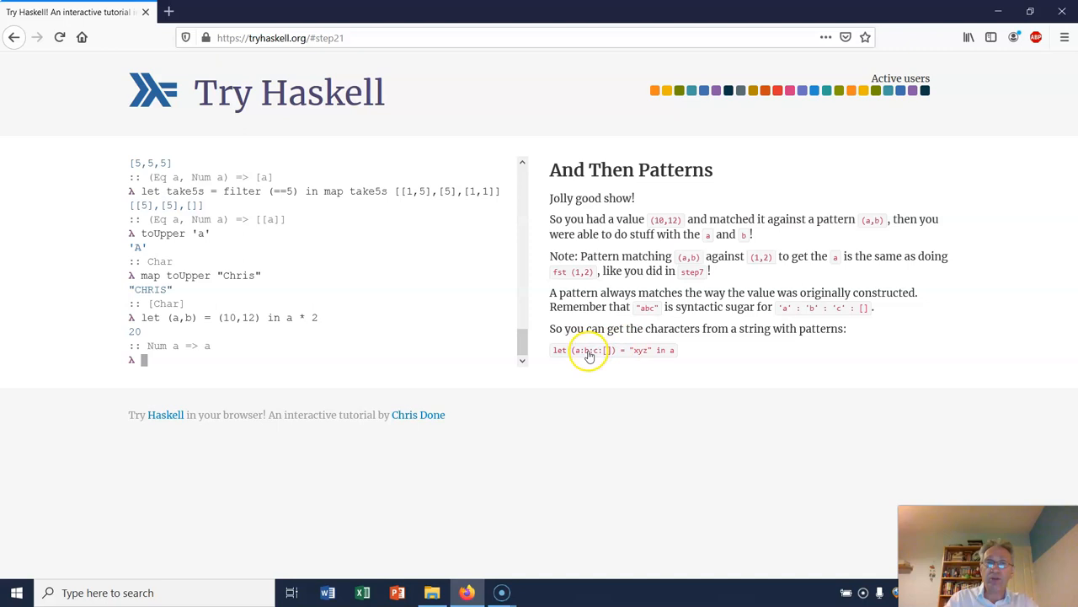
{"action": "mouse_move", "coordinate": [643, 311]}
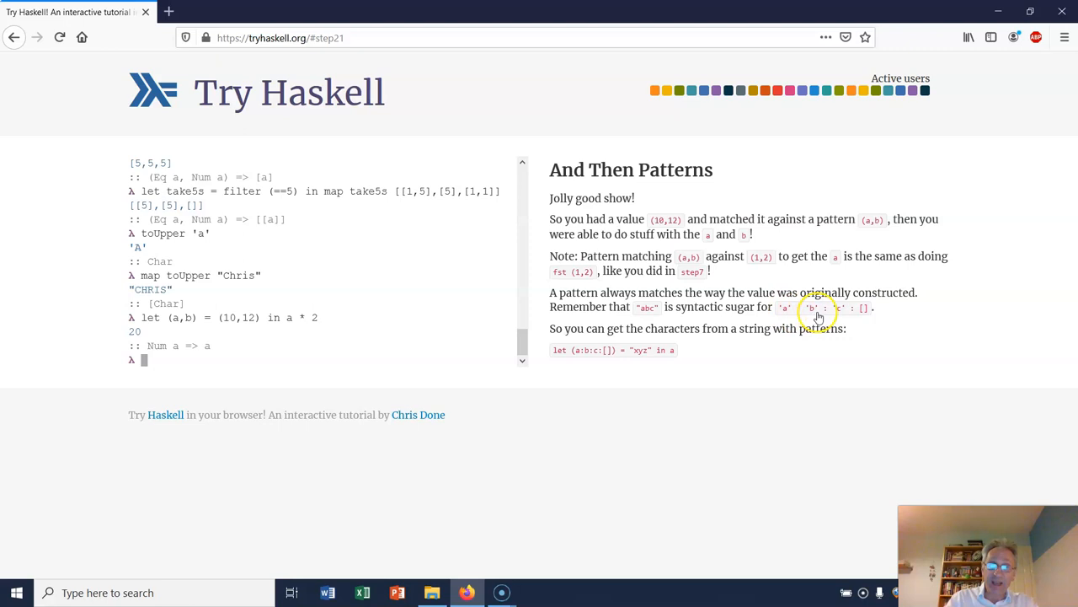
- Enter the list pattern let (a:b:c:[]) = "xyz" in a at the console prompt
{"action": "type", "text": "let (a:b:c:[]) = \"xyz\" in a"}
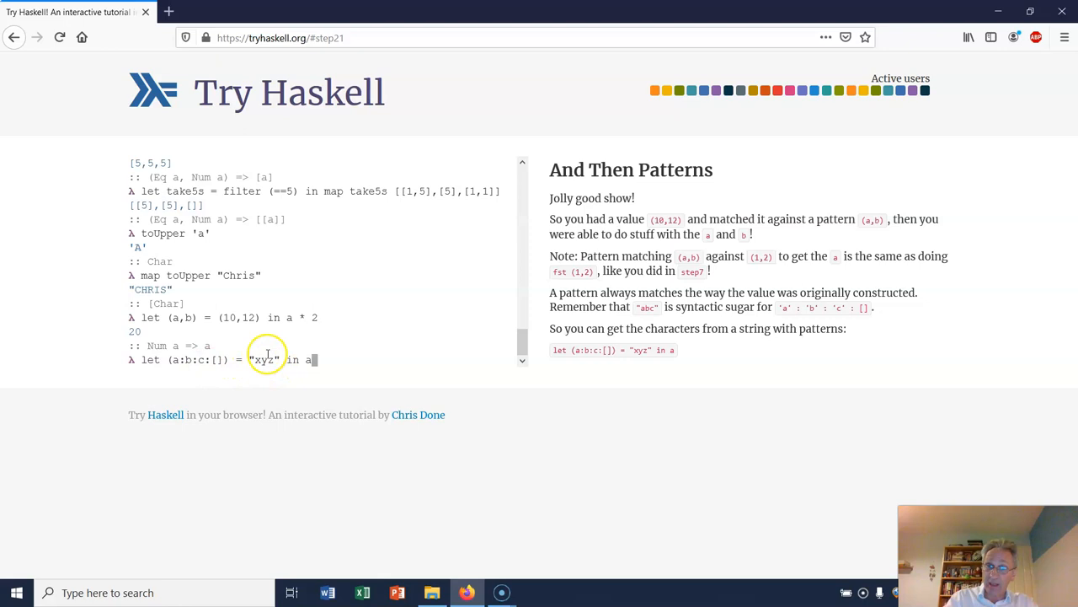
{"action": "mouse_move", "coordinate": [172, 373]}
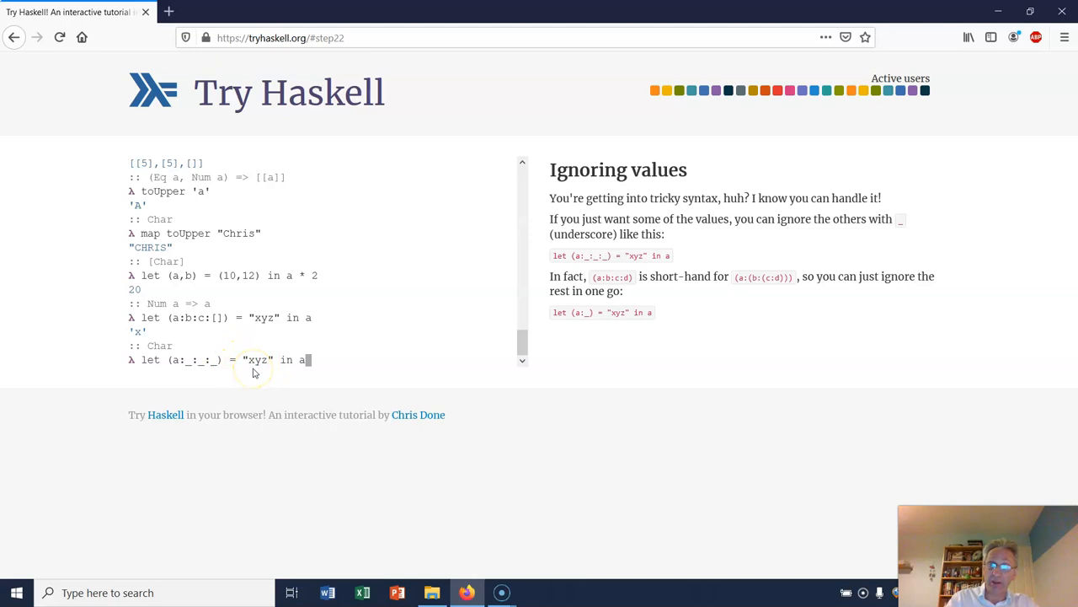
{"action": "mouse_move", "coordinate": [166, 385]}
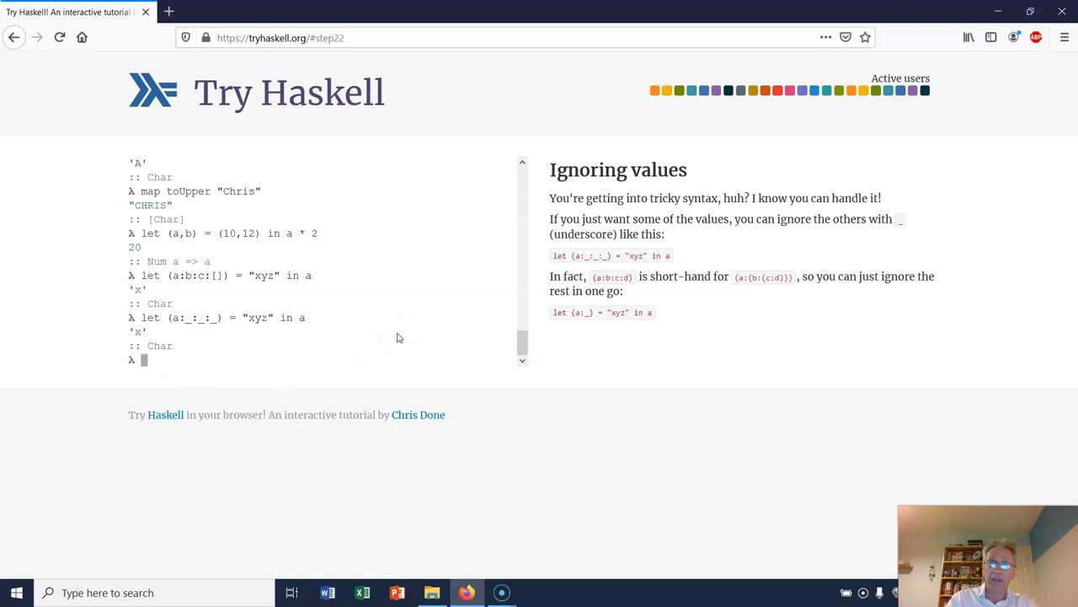
{"action": "mouse_move", "coordinate": [598, 315]}
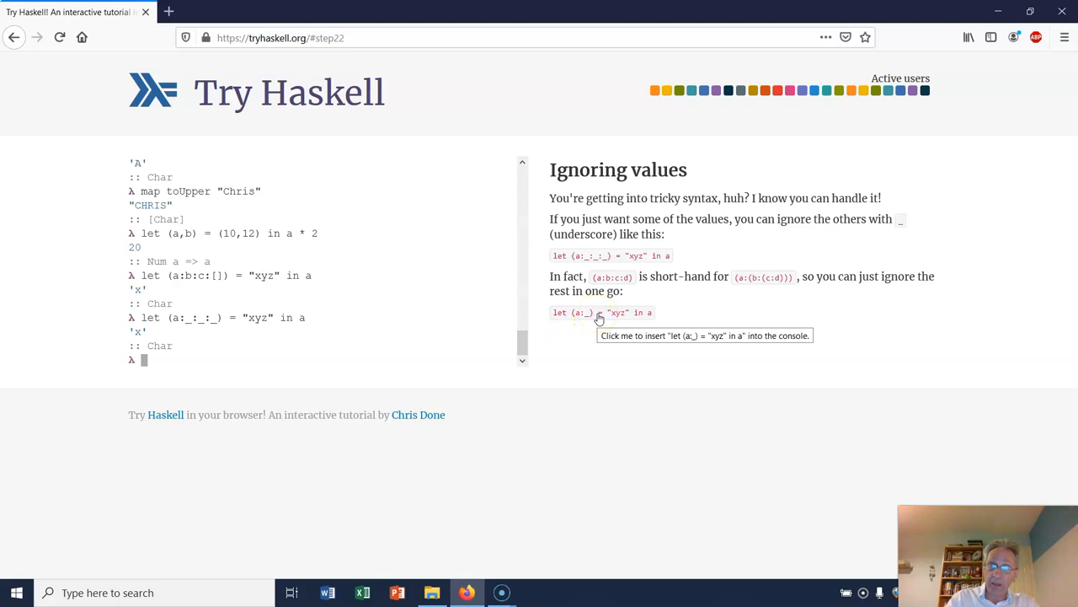
- Insert the shorter wildcard example let (a:_) = "xyz" in a into the console
{"action": "left_click", "coordinate": [601, 312]}
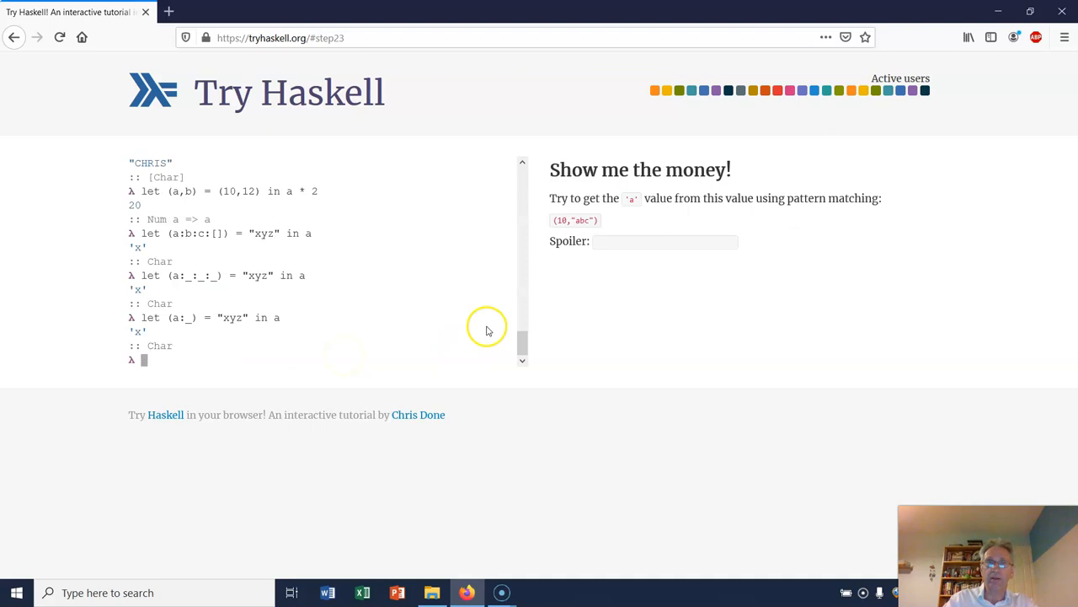
{"action": "mouse_move", "coordinate": [631, 202]}
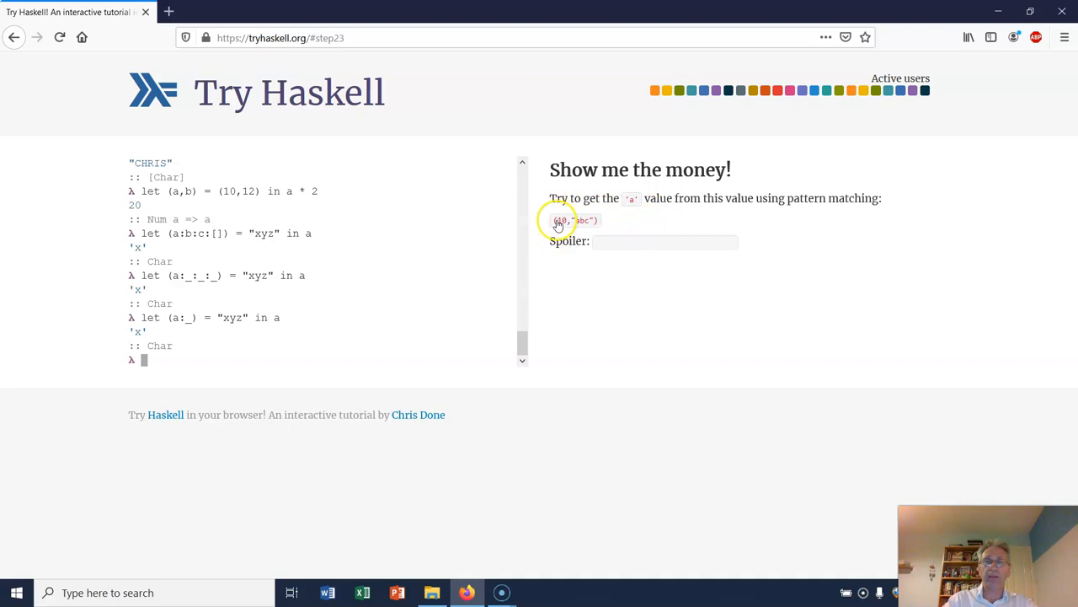
{"action": "mouse_move", "coordinate": [563, 223]}
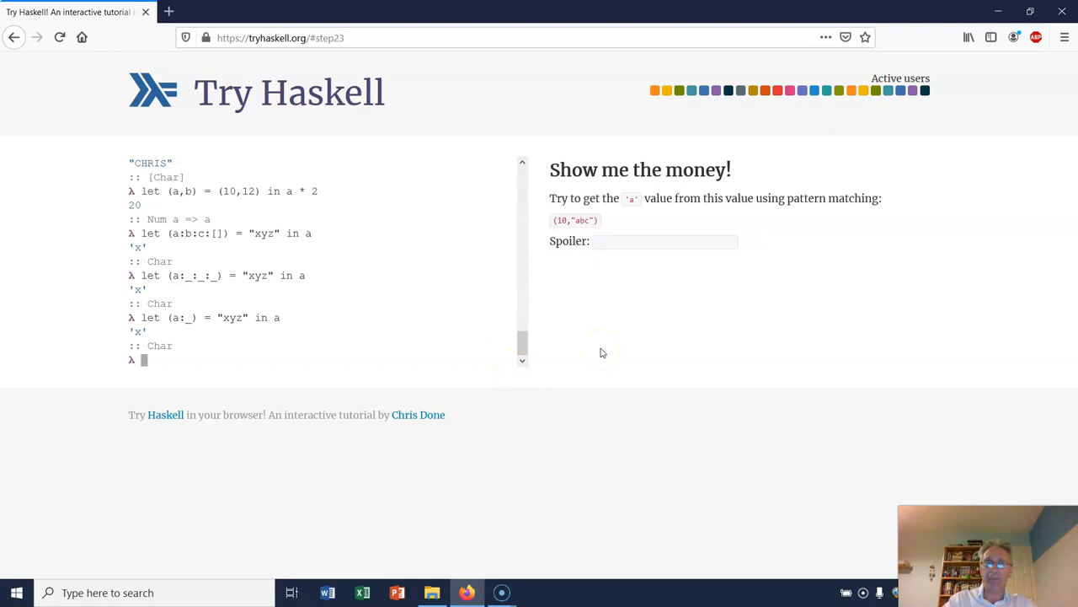
- Answer the exercise with let (_,(a:_)) = (10,"abc") in a at the prompt
{"action": "type", "text": "let (_,(a:_)) = (10,\"abc\") in a"}
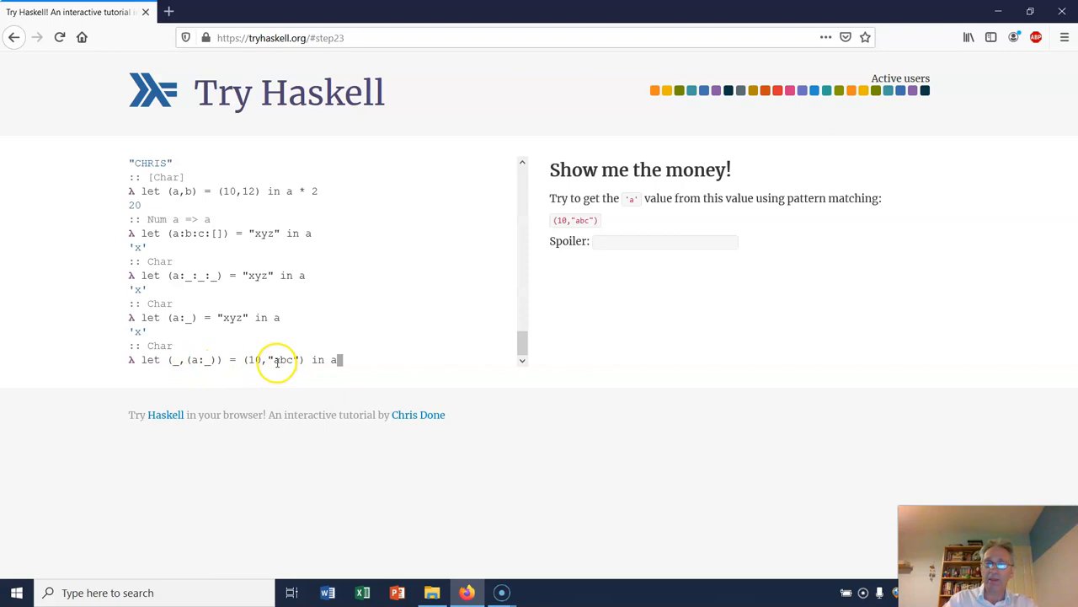
{"action": "mouse_move", "coordinate": [177, 374]}
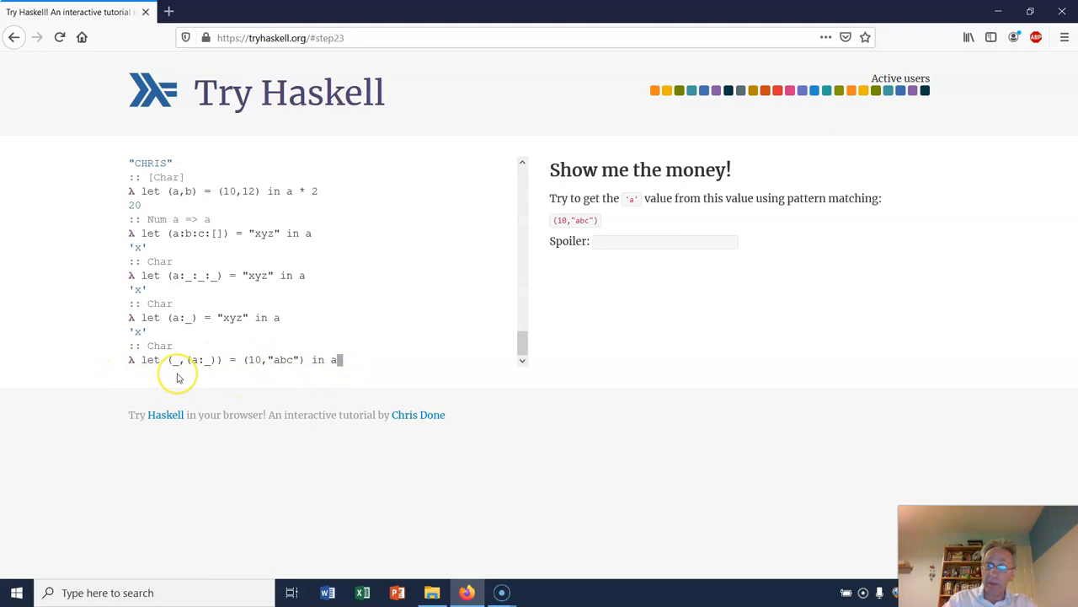
{"action": "mouse_move", "coordinate": [253, 364]}
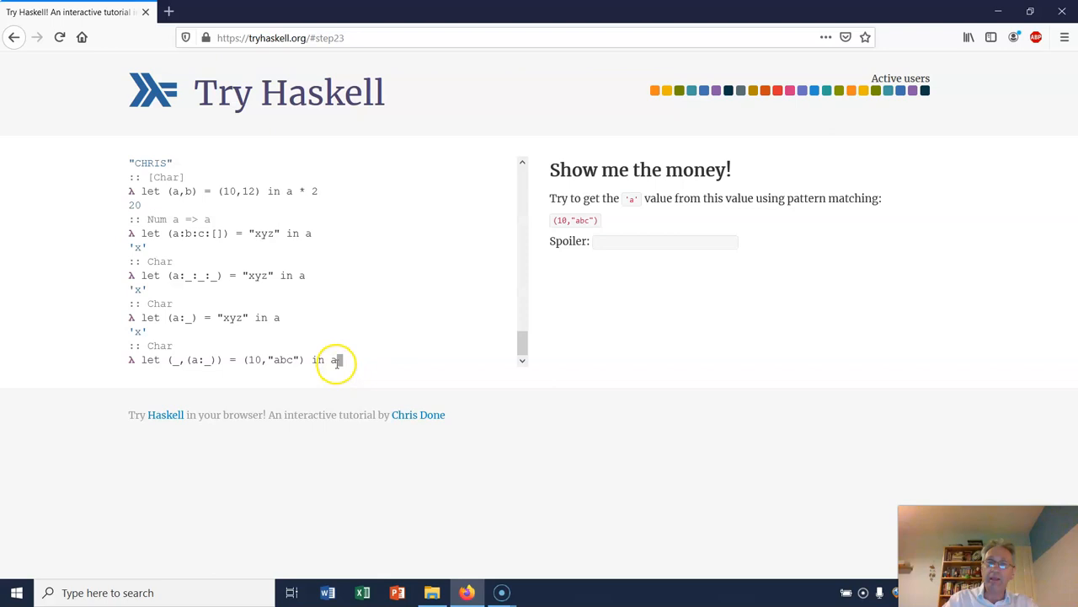
{"action": "mouse_move", "coordinate": [352, 360]}
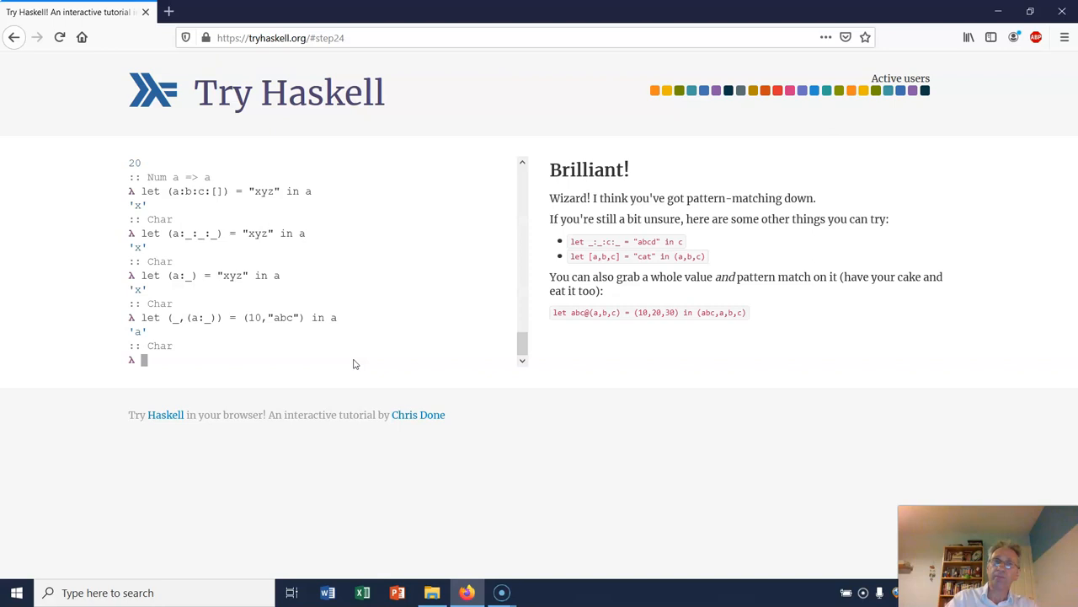
- Evaluate let _:_:c:_ = "abcd" in c, then enter the as-pattern let abc@(a,b,c) = (10,20,30) in (abc,a,b,c)
{"action": "type", "text": "let _:_:c:_ = \"abcd\" in c"}
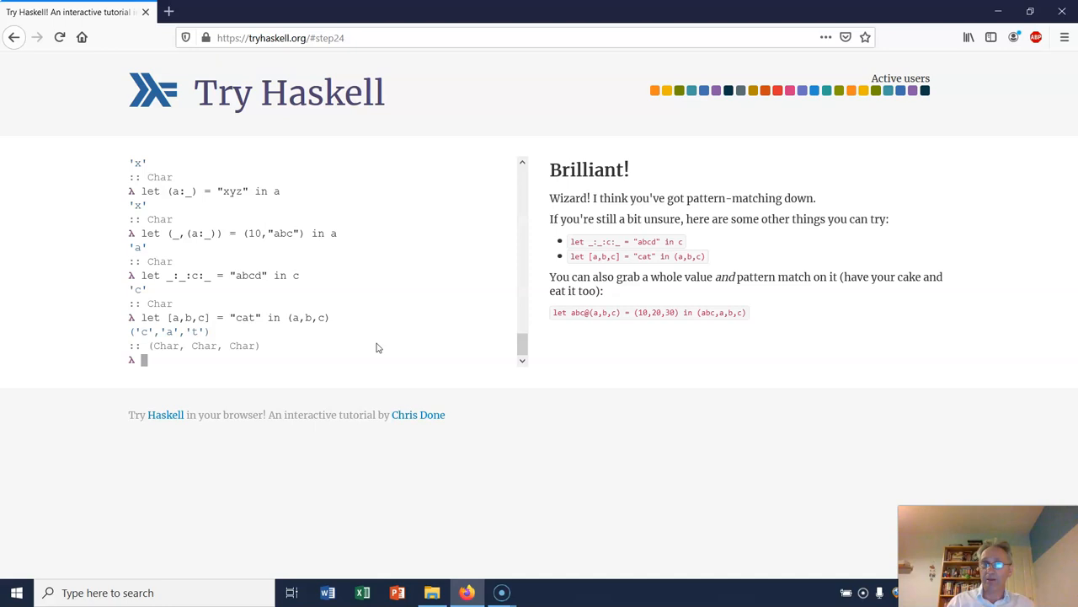
{"action": "type", "text": "let abc@(a,b,c) = (10,20,30) in (abc,a,b,c)"}
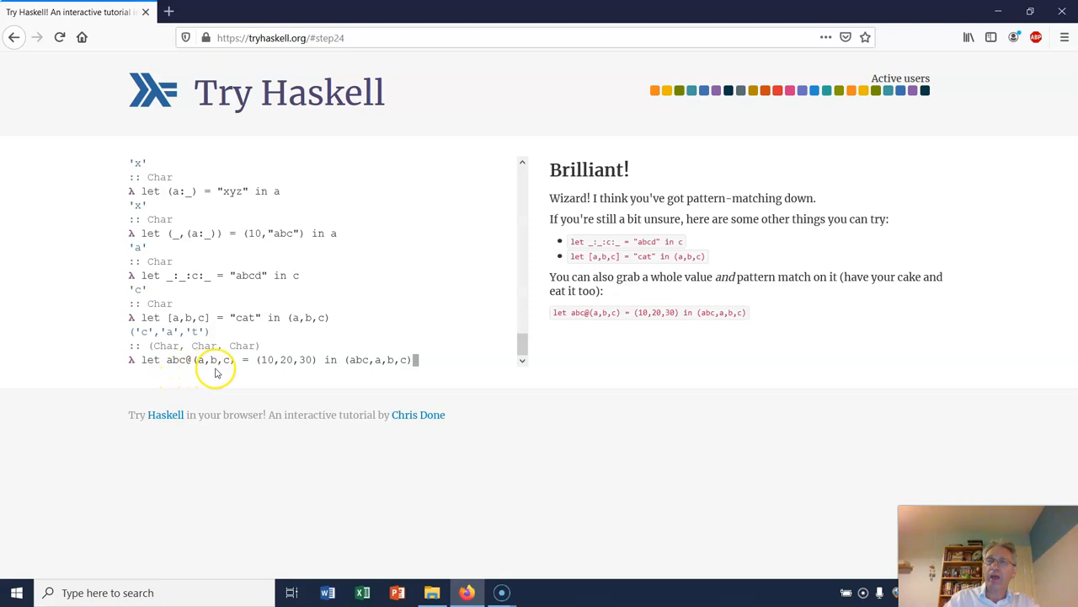
{"action": "mouse_move", "coordinate": [431, 355]}
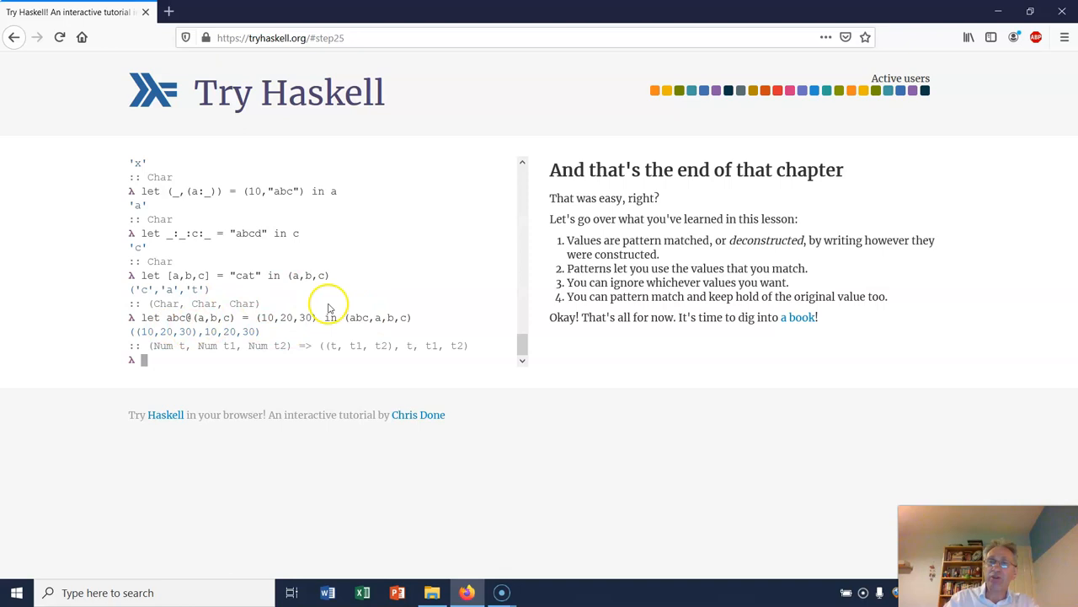
{"action": "mouse_move", "coordinate": [290, 340]}
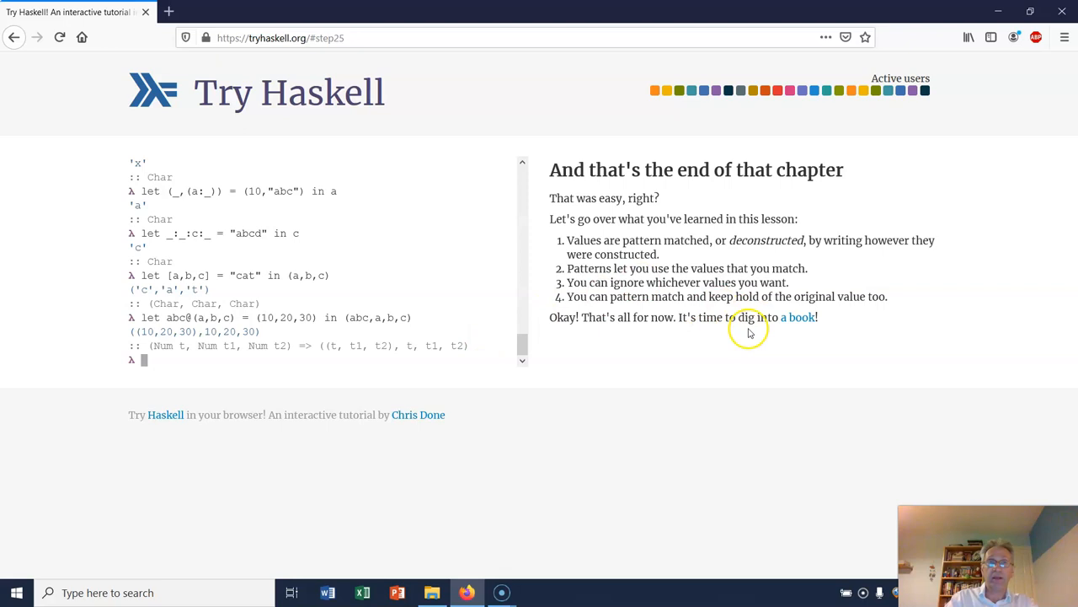
- Follow the 'a book' link to Learn You a Haskell's Starting Out chapter and its GHCi arithmetic examples
{"action": "left_click", "coordinate": [798, 316]}
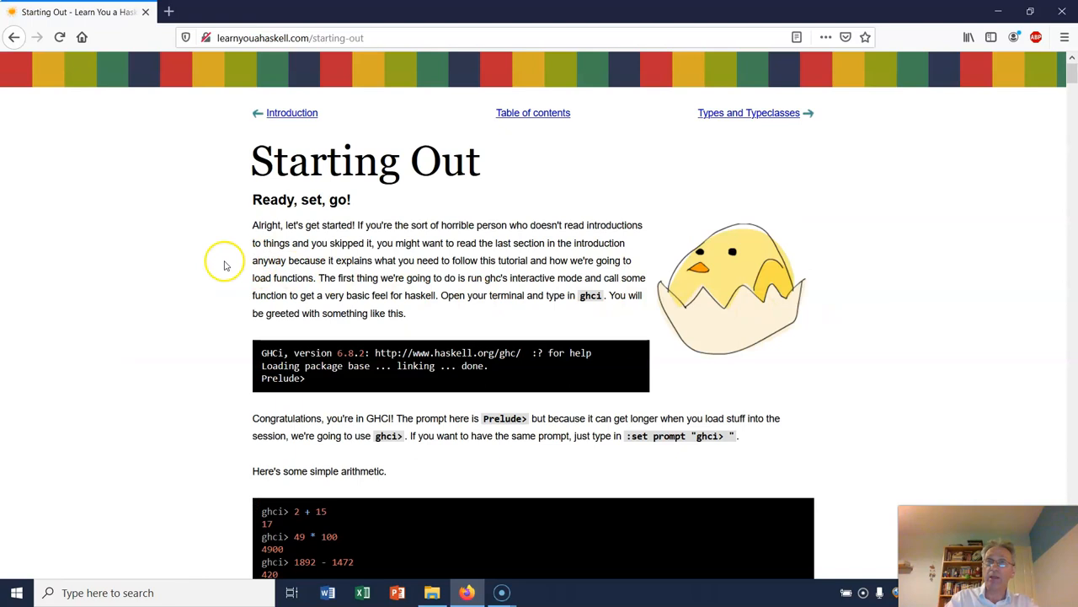
{"action": "scroll", "scroll_direction": "down", "scroll_amount": 3}
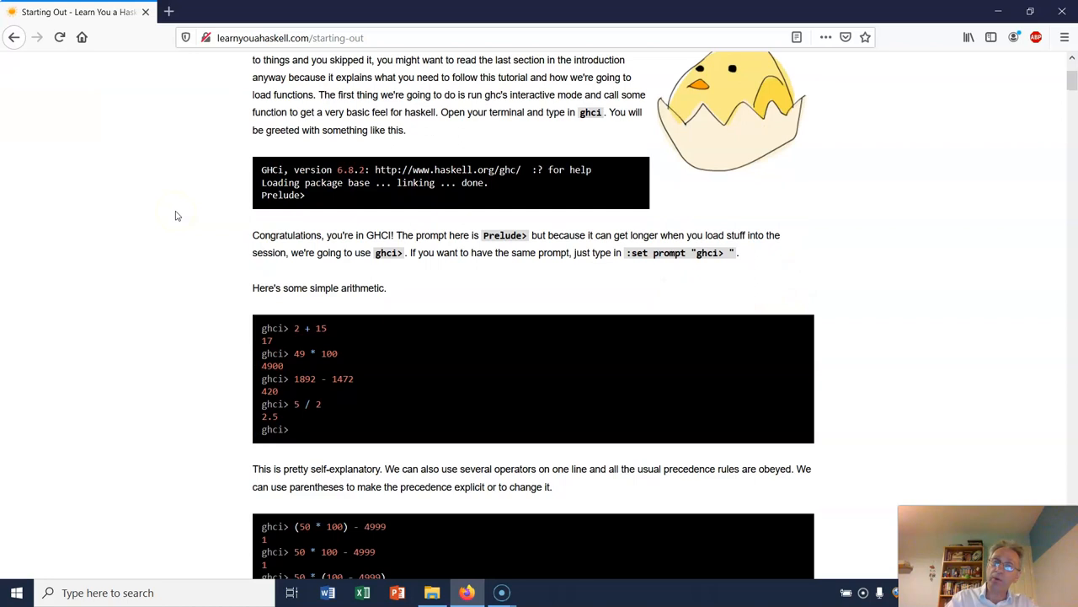